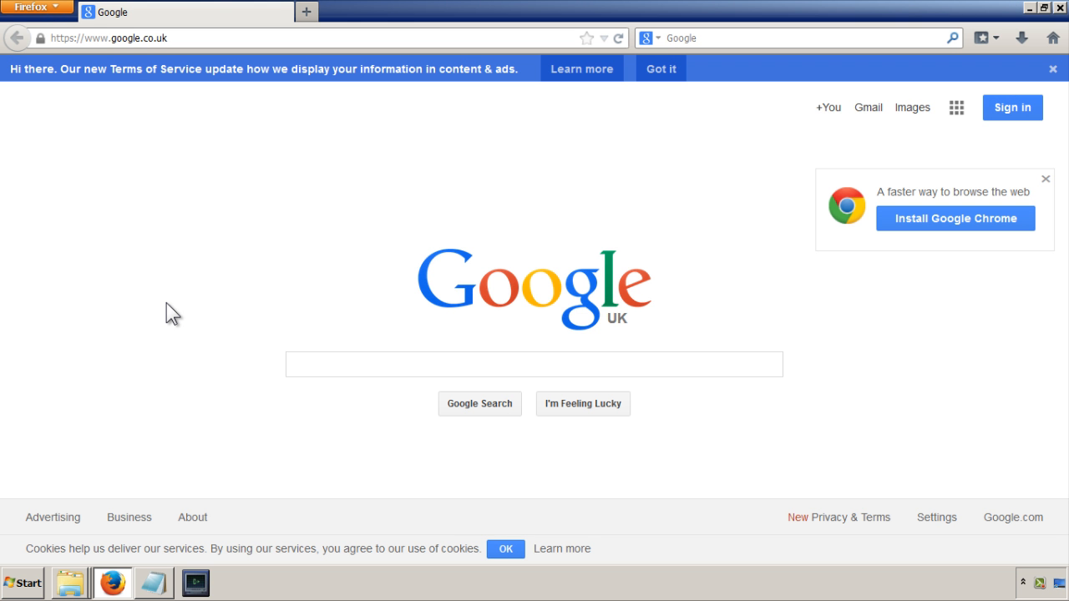
mouse_move(309, 164)
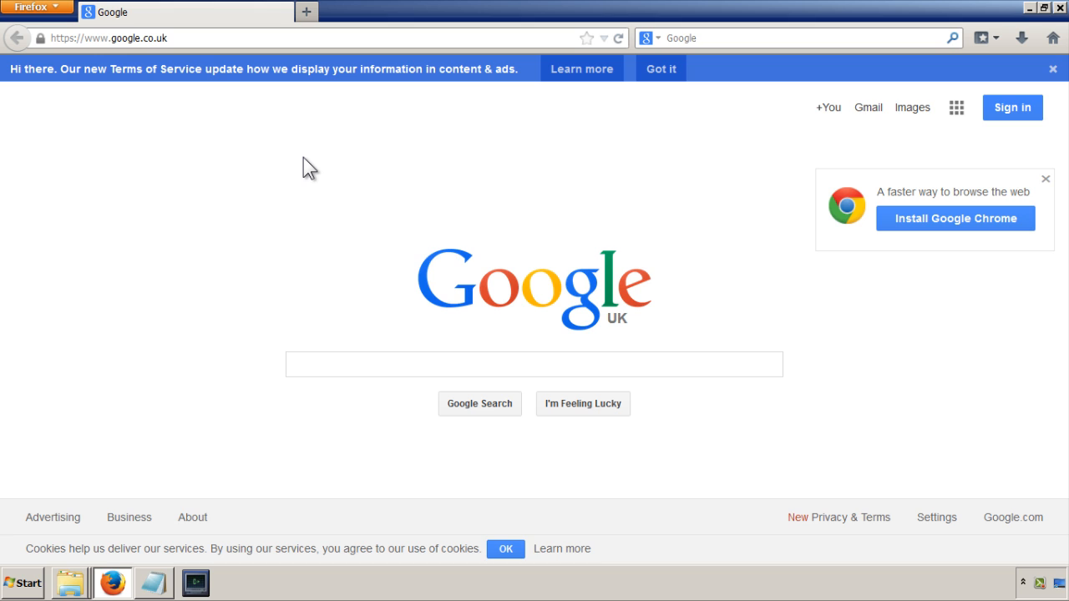
mouse_move(399, 232)
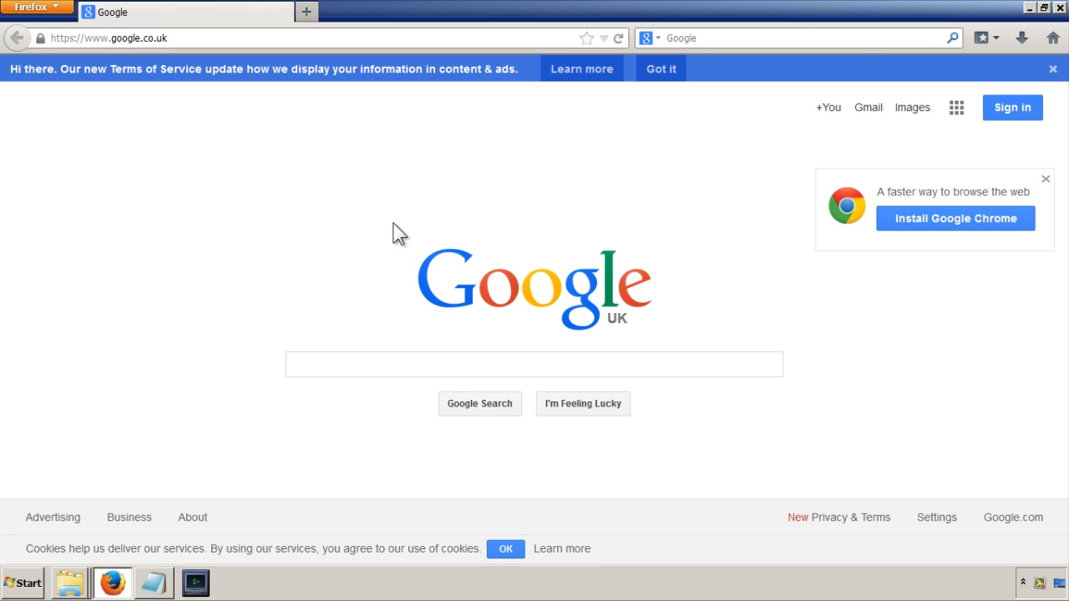
mouse_move(311, 201)
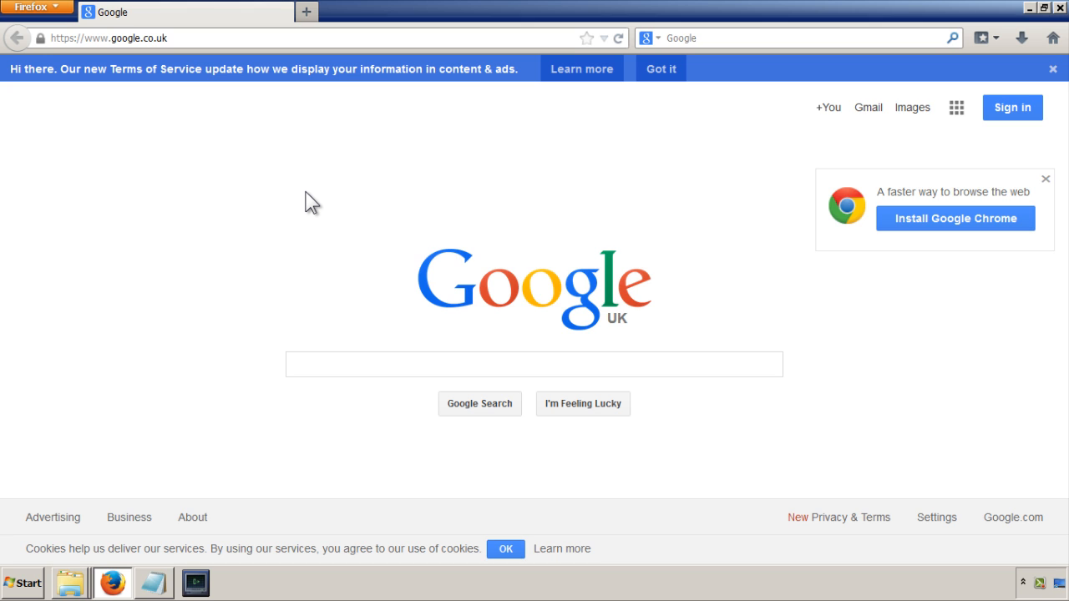
mouse_move(433, 142)
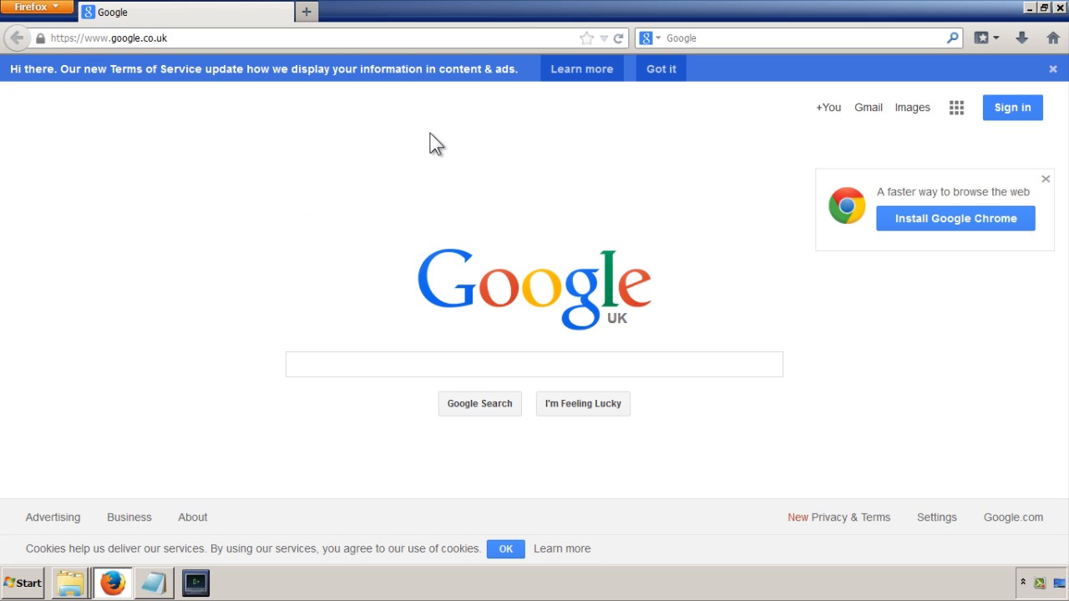
mouse_move(985, 41)
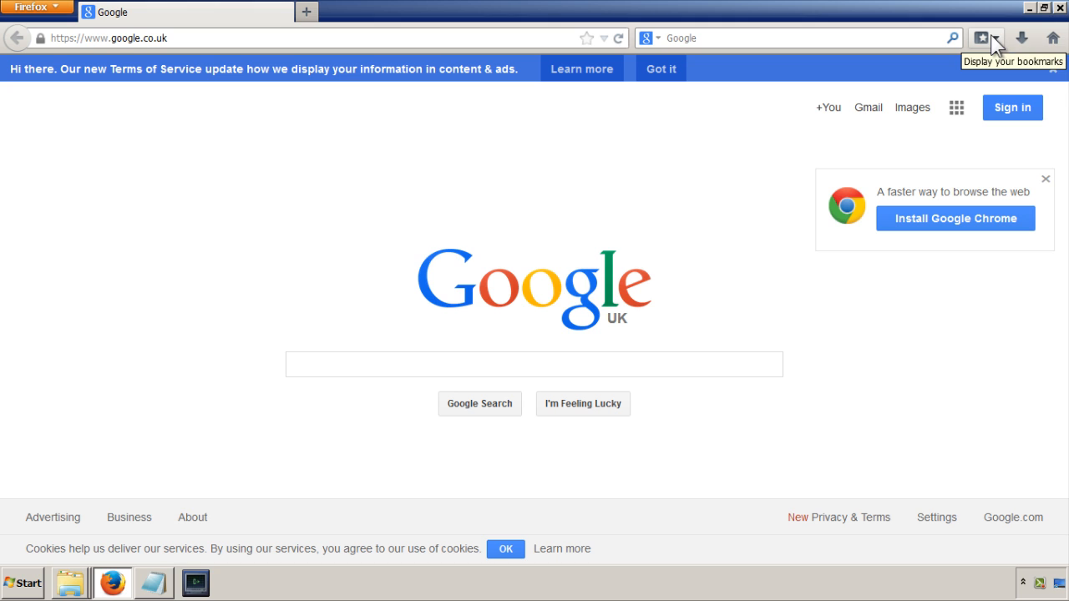
Load the BTC-E exchange trading page from the Peercoin bookmarks folder.
left_click(985, 38)
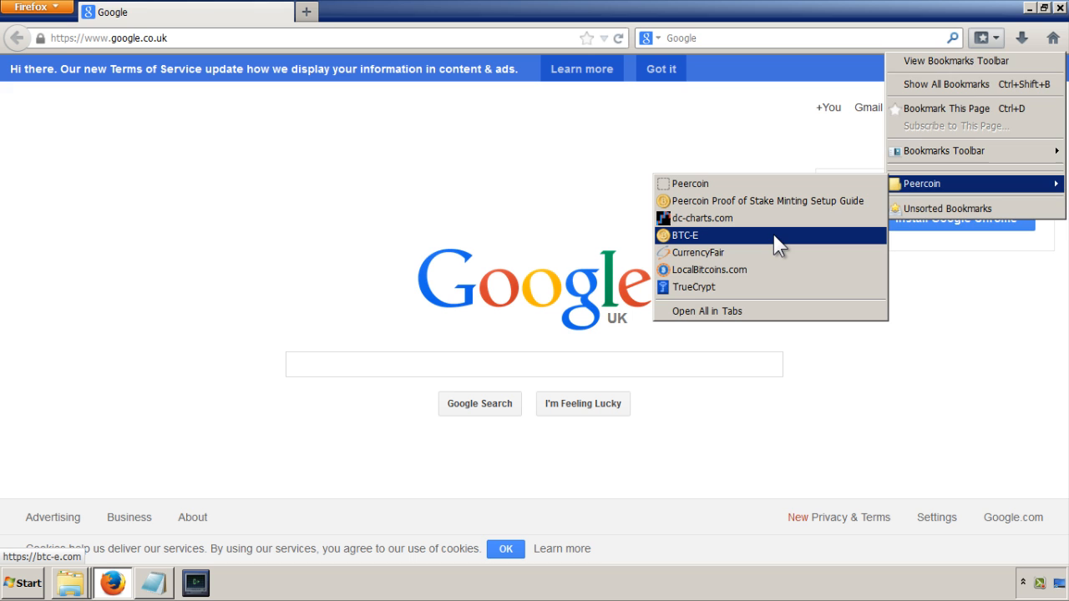
left_click(685, 234)
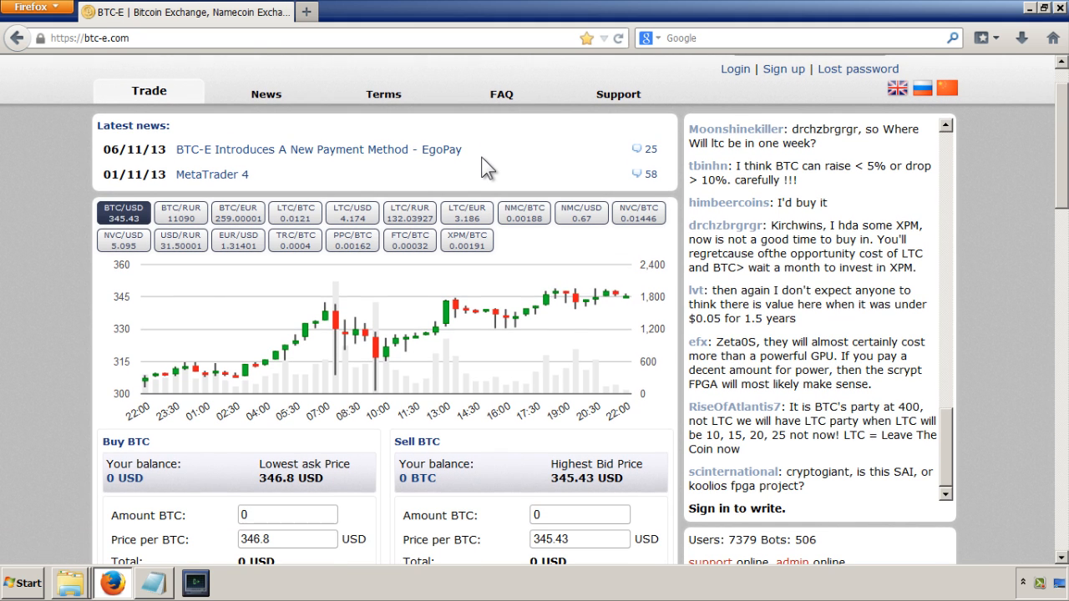
scroll("up", 3)
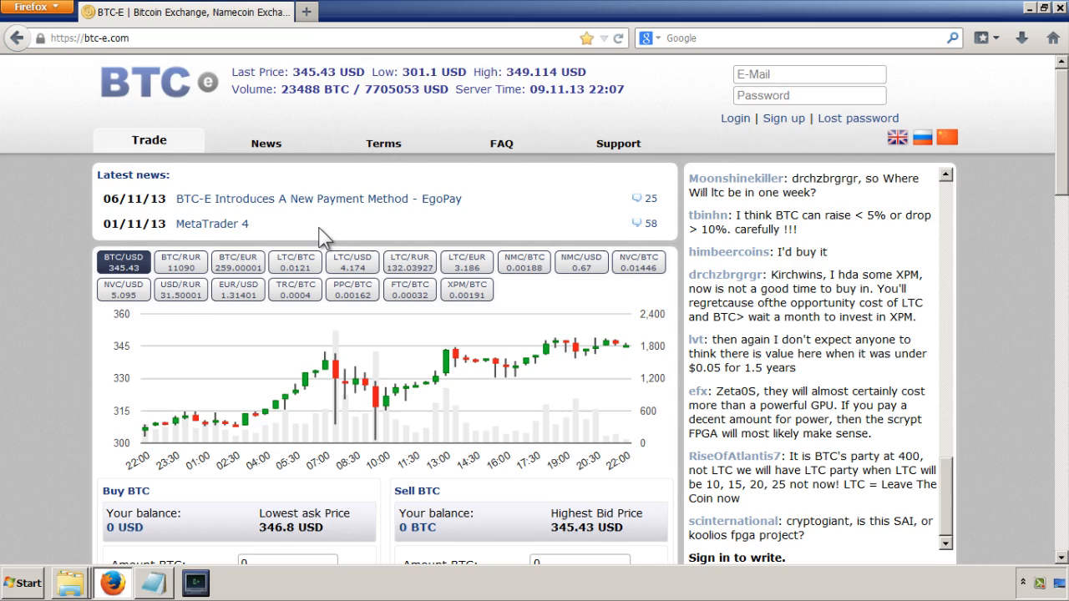
scroll("down", 3)
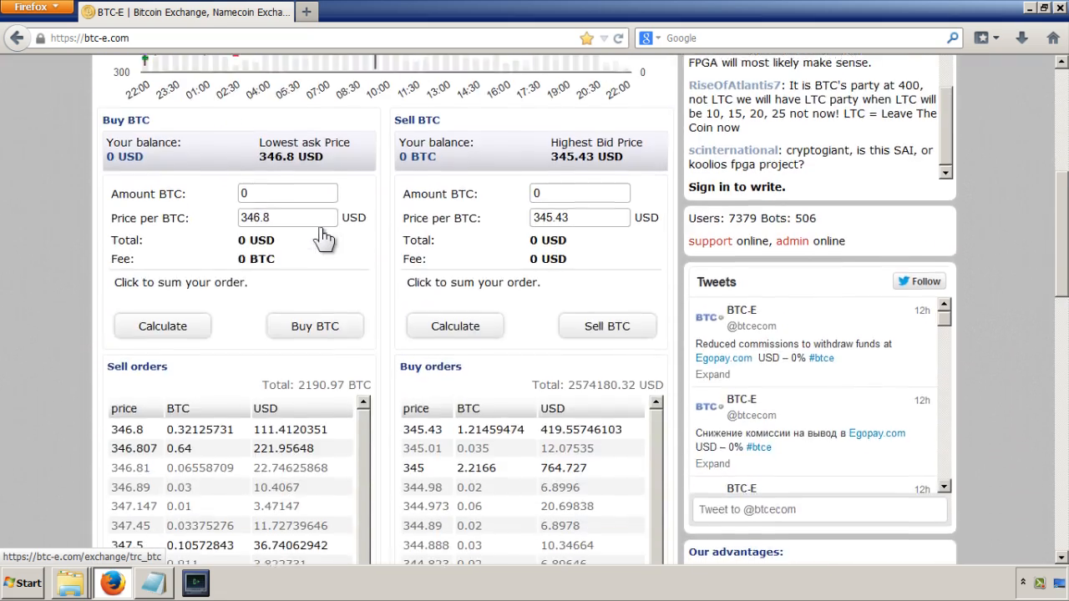
scroll("up", 3)
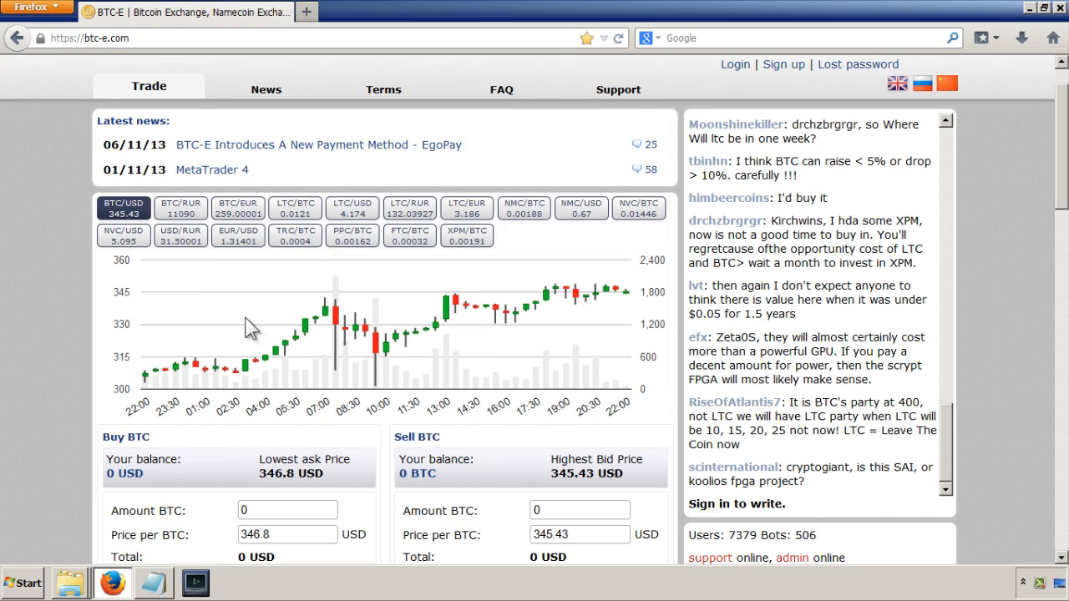
mouse_move(409, 359)
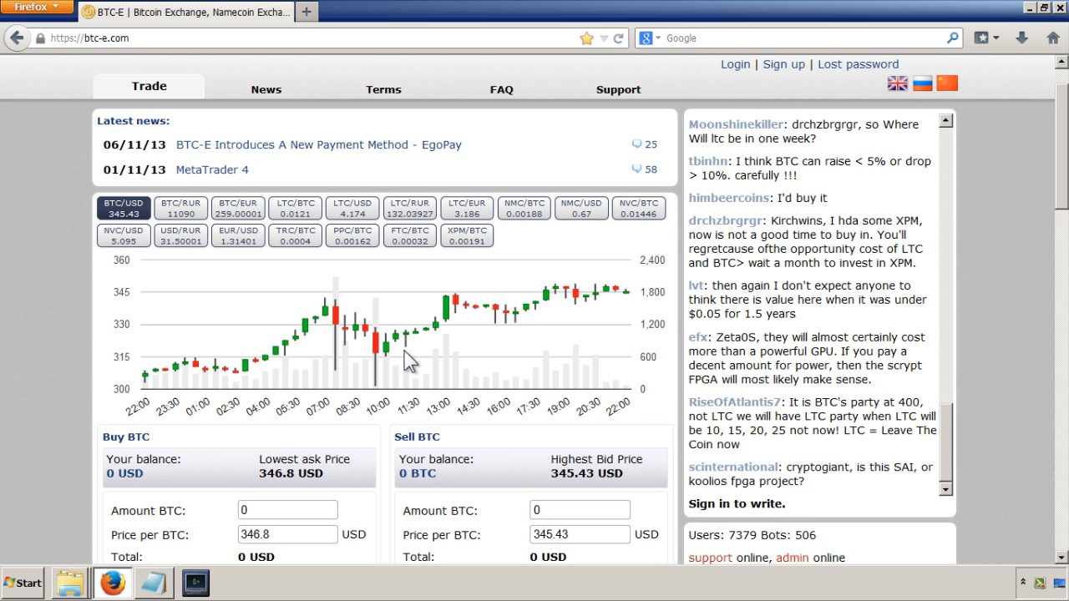
mouse_move(172, 346)
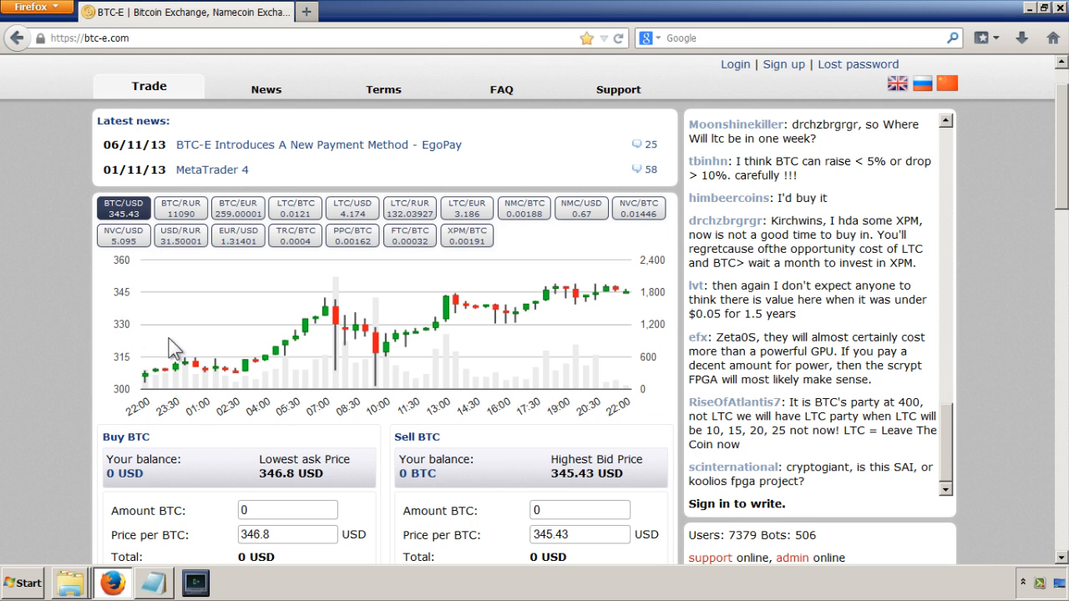
mouse_move(365, 261)
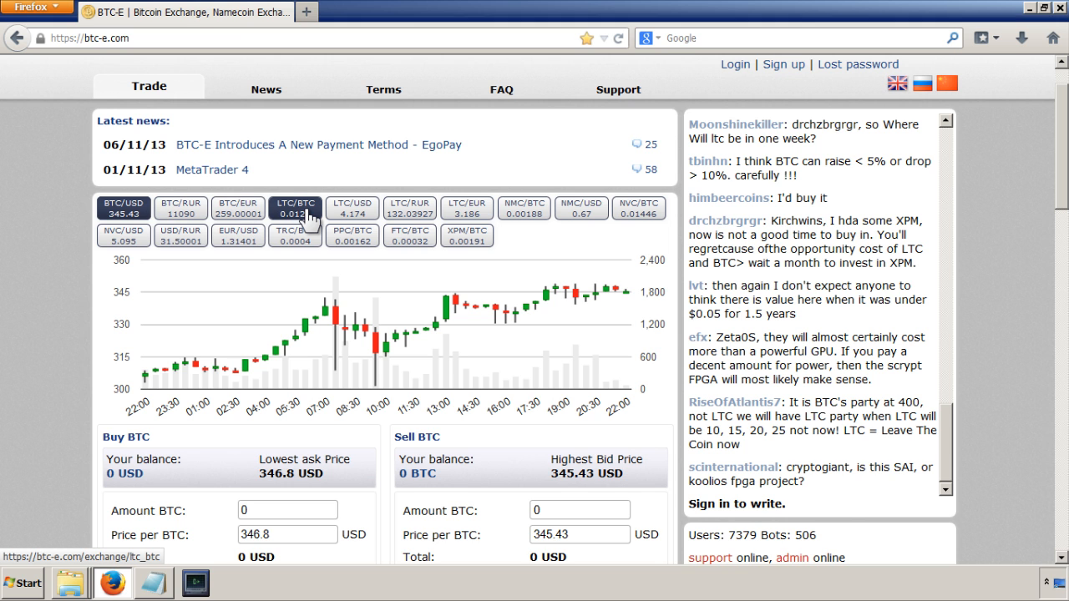
Switch the market to the LTC/BTC pair, showing its chart and Litecoin buy/sell forms.
left_click(294, 208)
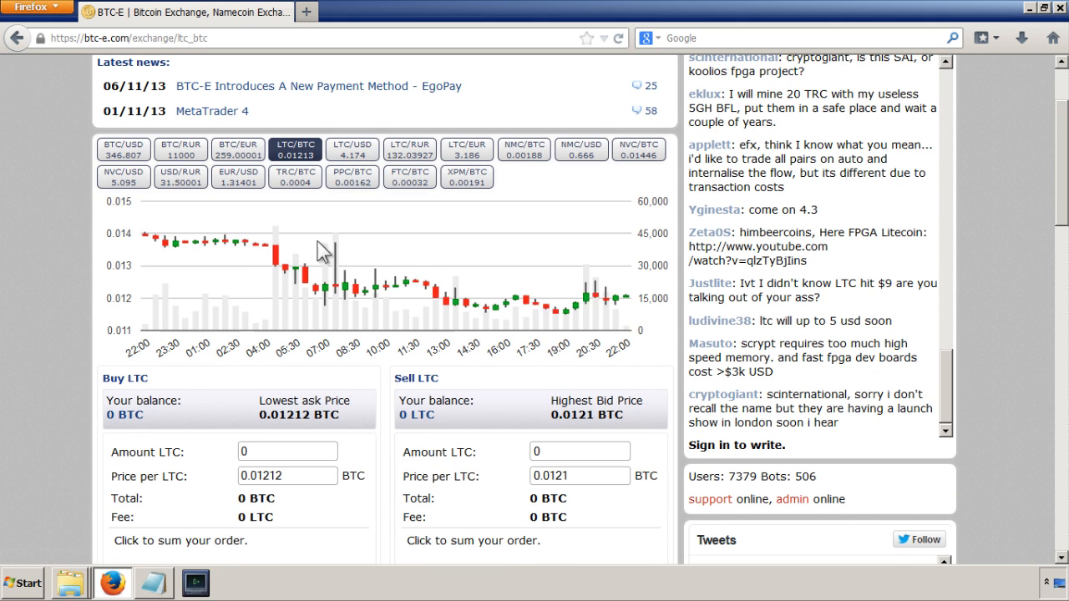
mouse_move(353, 177)
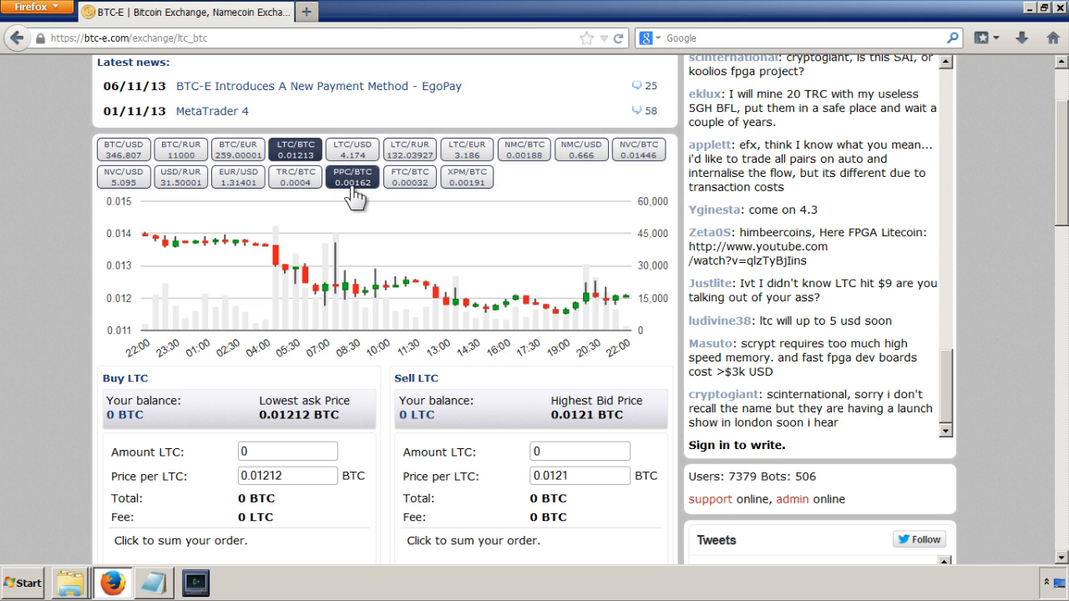
left_click(352, 176)
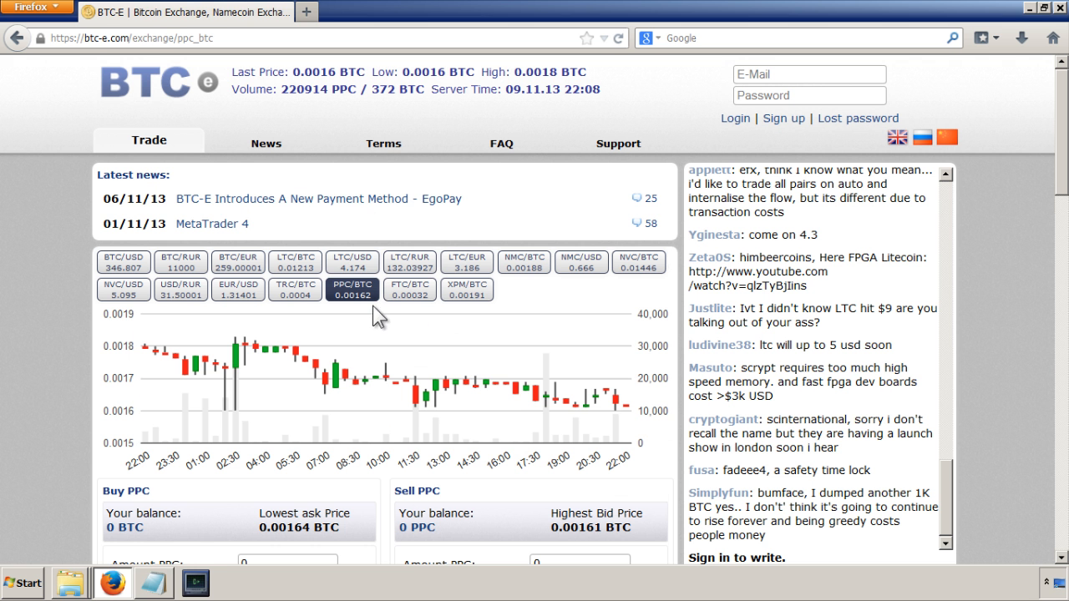
scroll("down", 3)
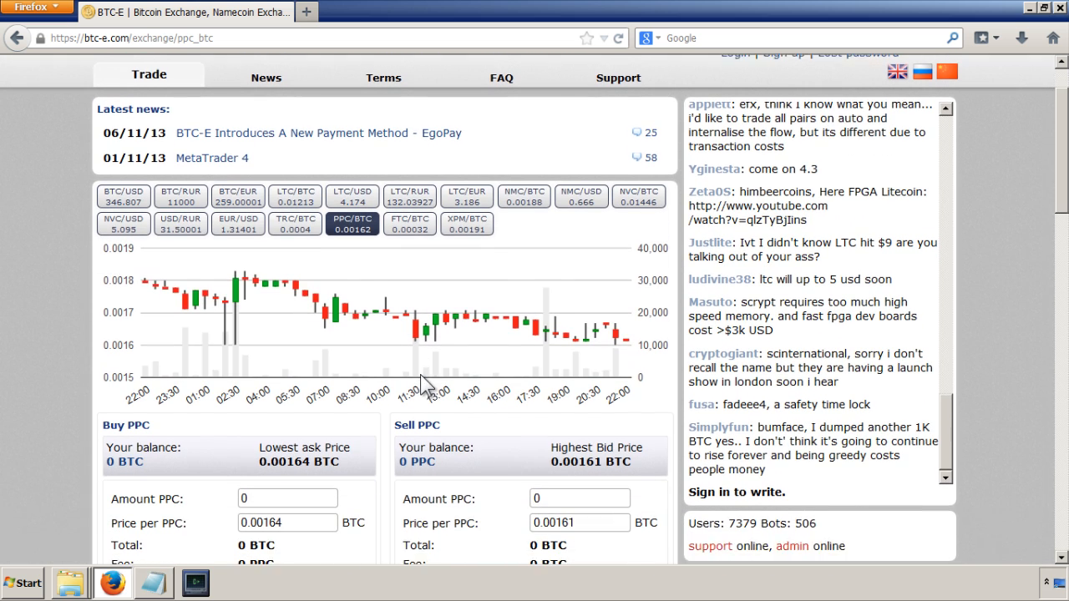
scroll("up", 3)
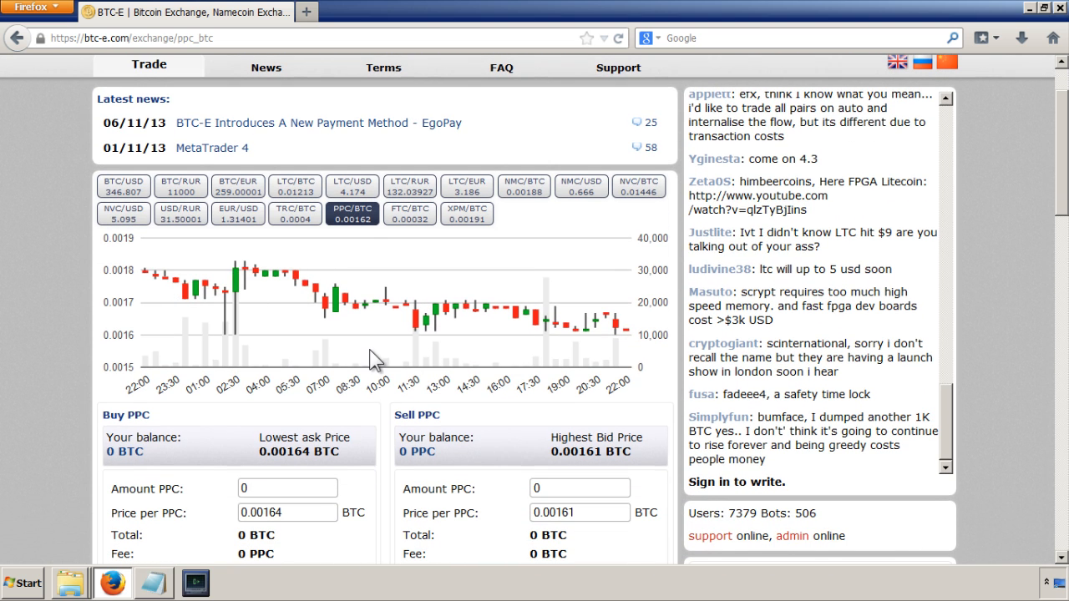
mouse_move(620, 325)
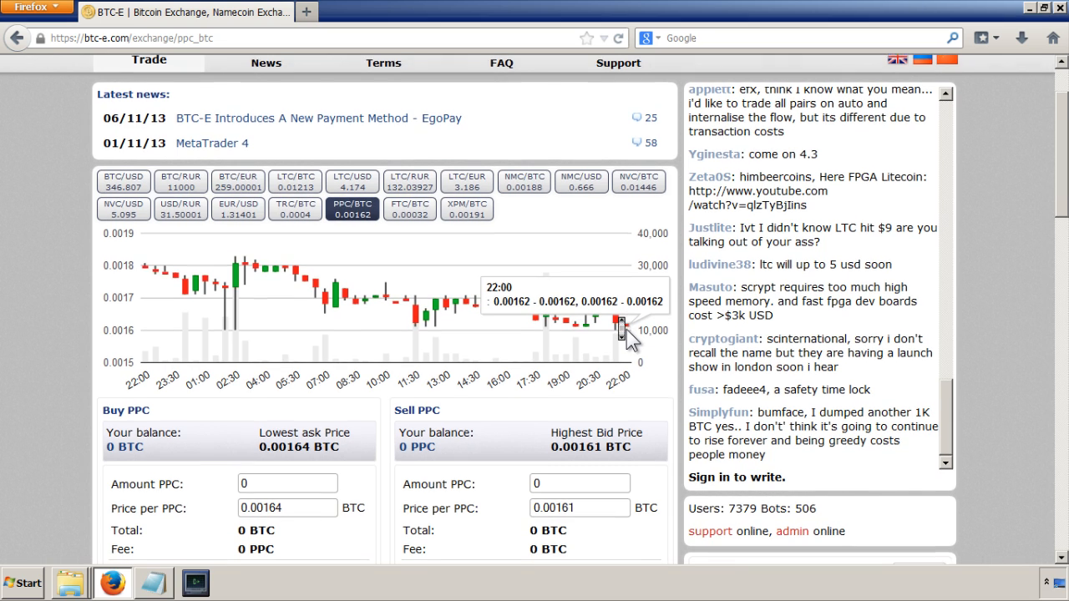
scroll("down", 3)
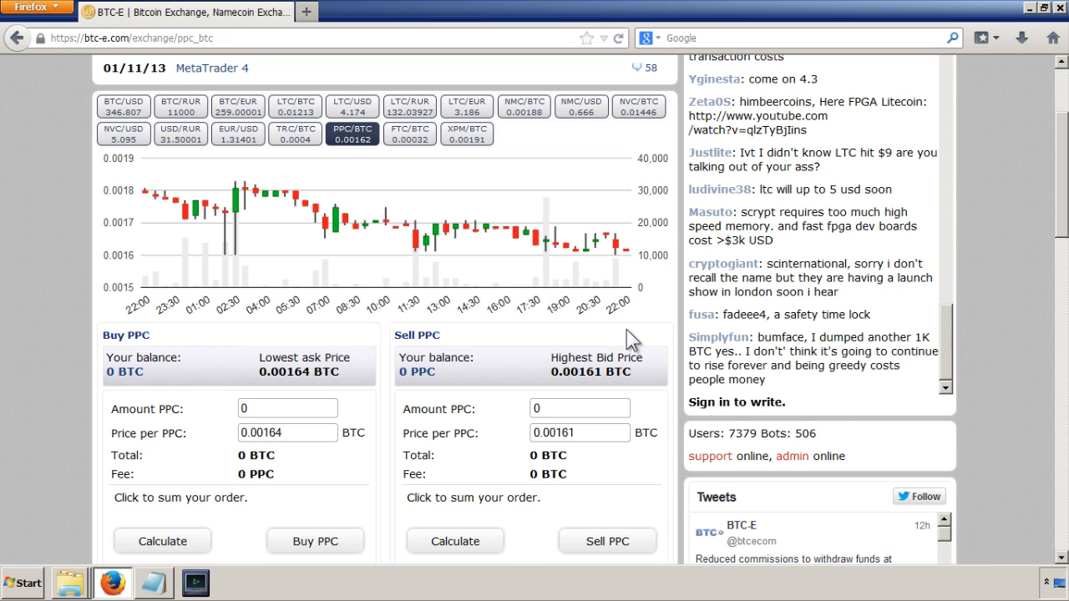
mouse_move(337, 178)
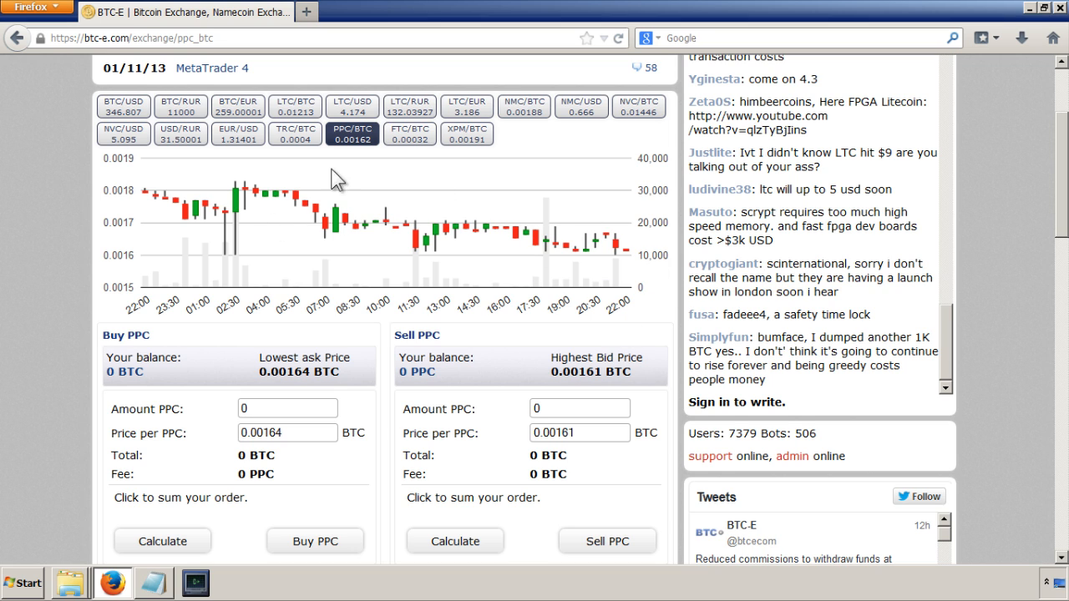
mouse_move(236, 225)
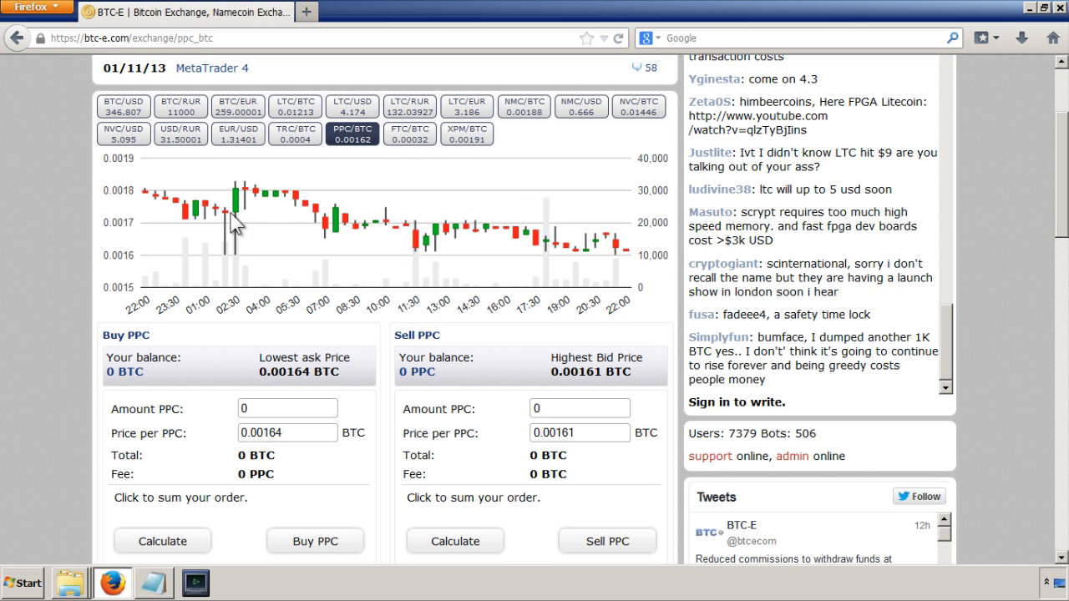
mouse_move(325, 441)
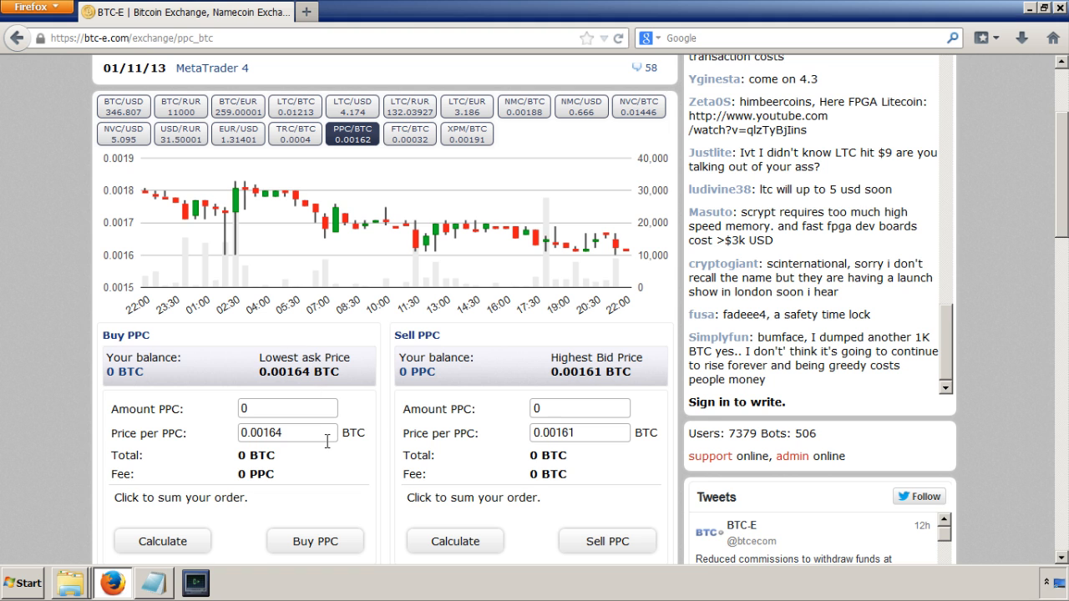
scroll("down", 3)
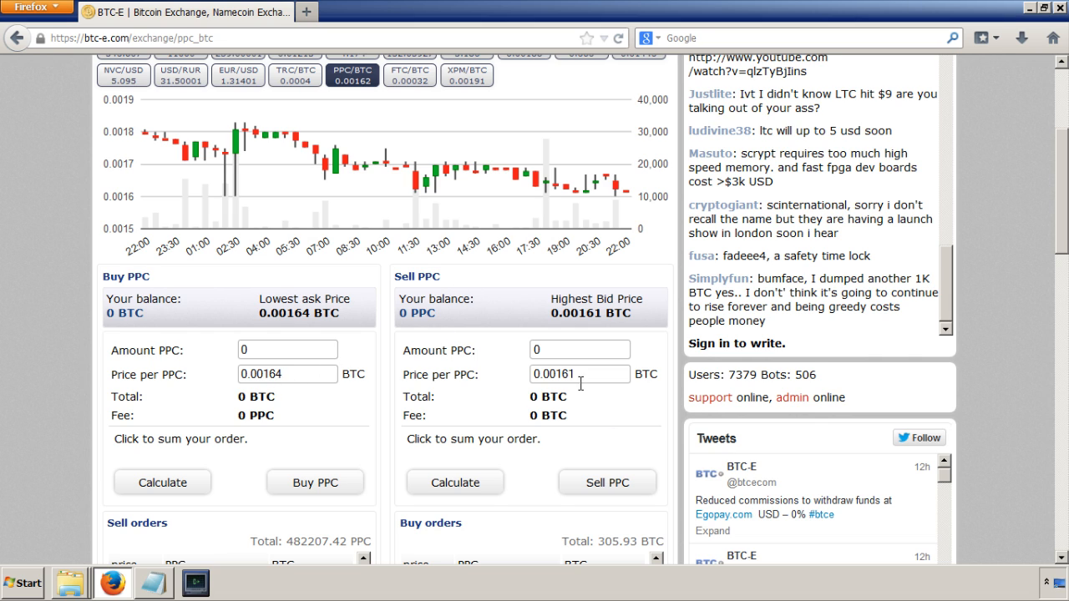
mouse_move(482, 374)
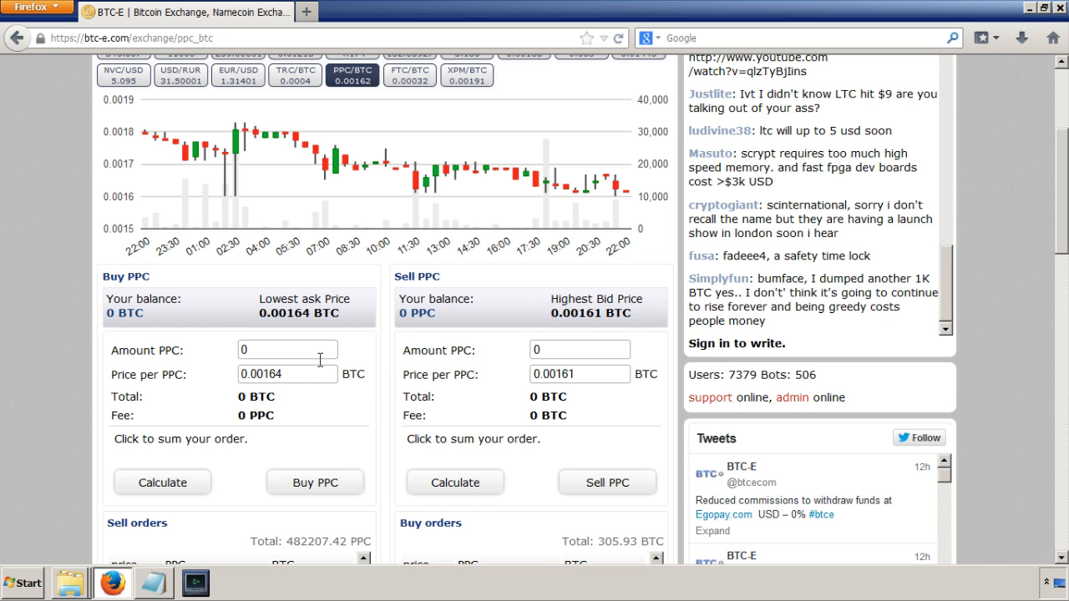
scroll("up", 3)
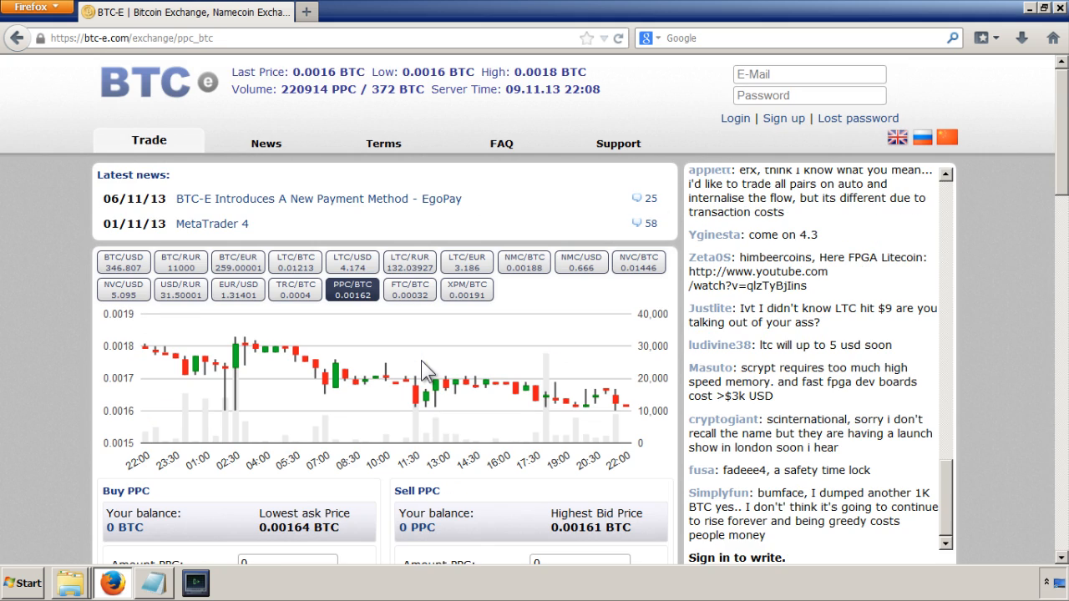
scroll("down", 3)
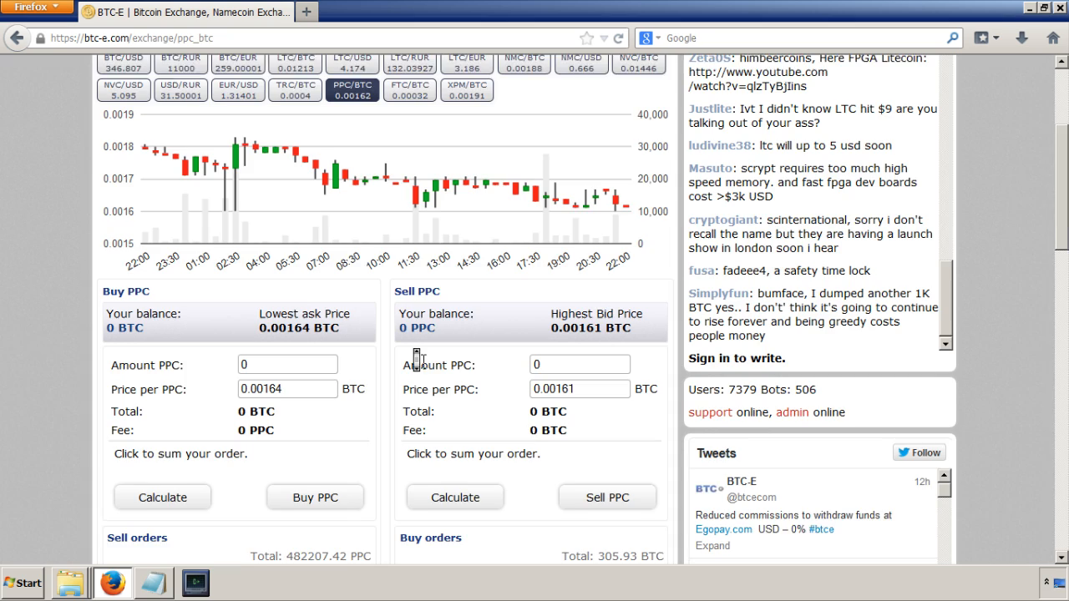
scroll("down", 3)
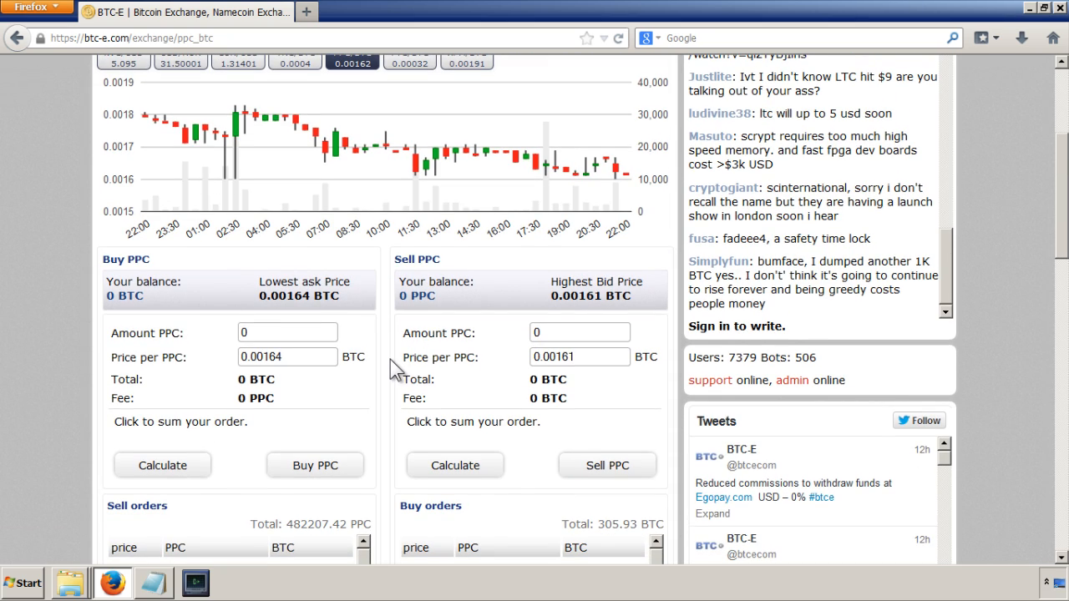
scroll("up", 3)
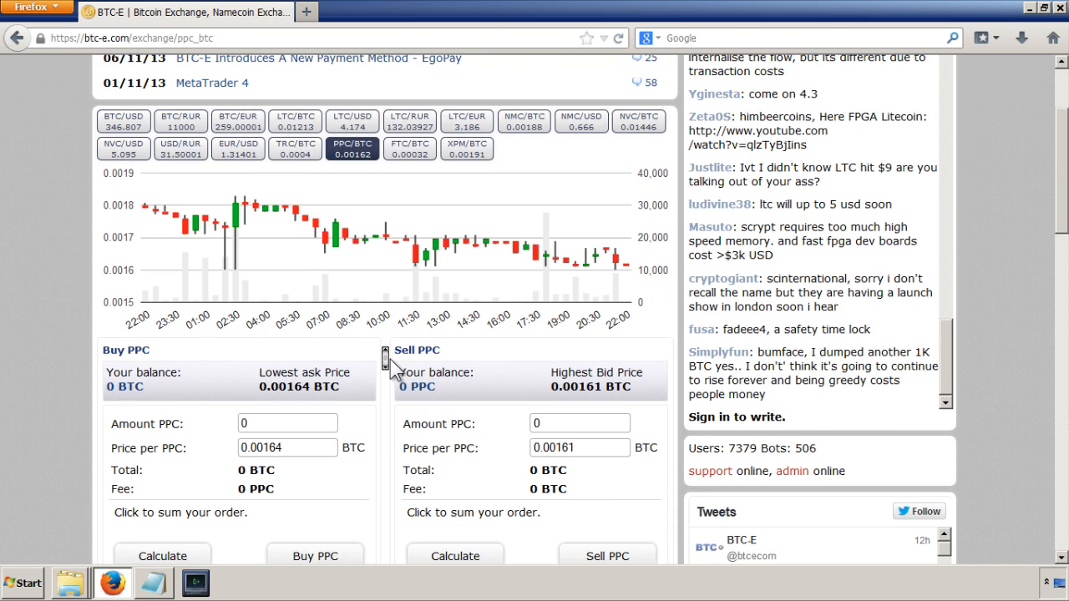
scroll("up", 3)
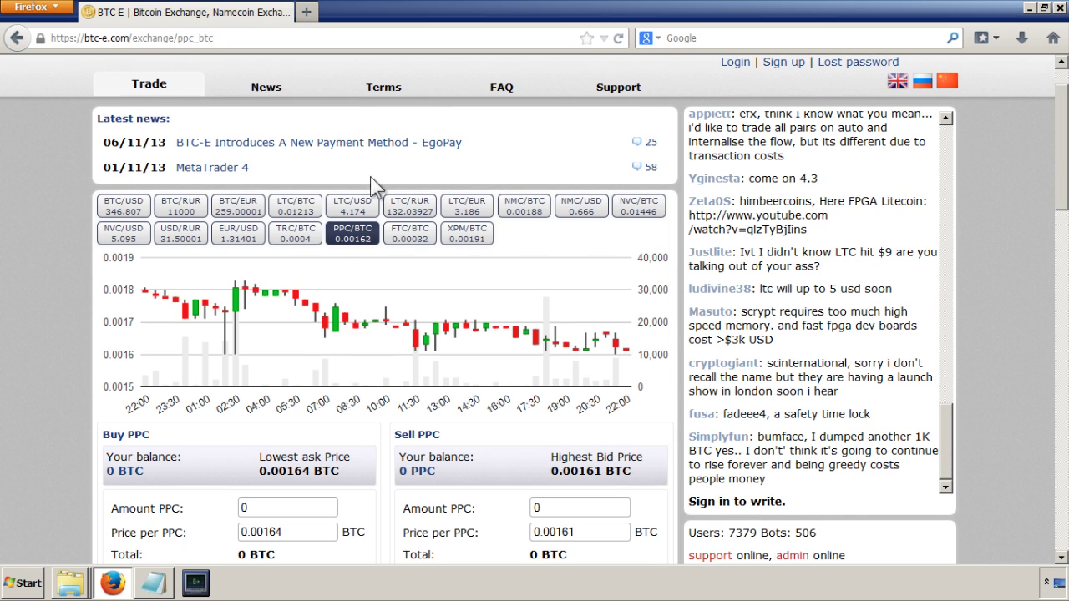
scroll("down", 3)
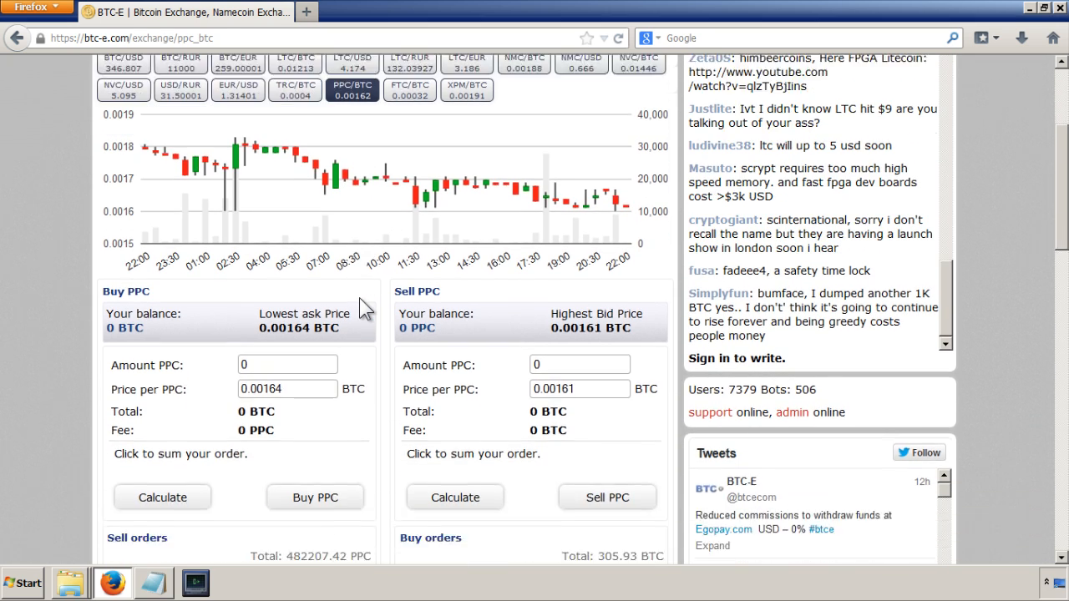
scroll("down", 3)
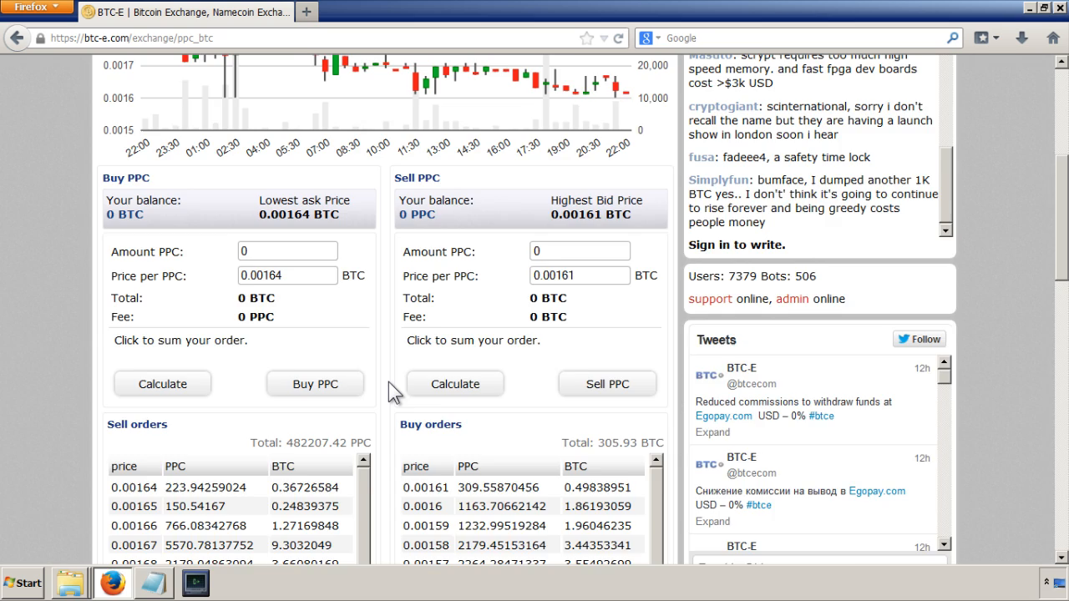
scroll("up", 3)
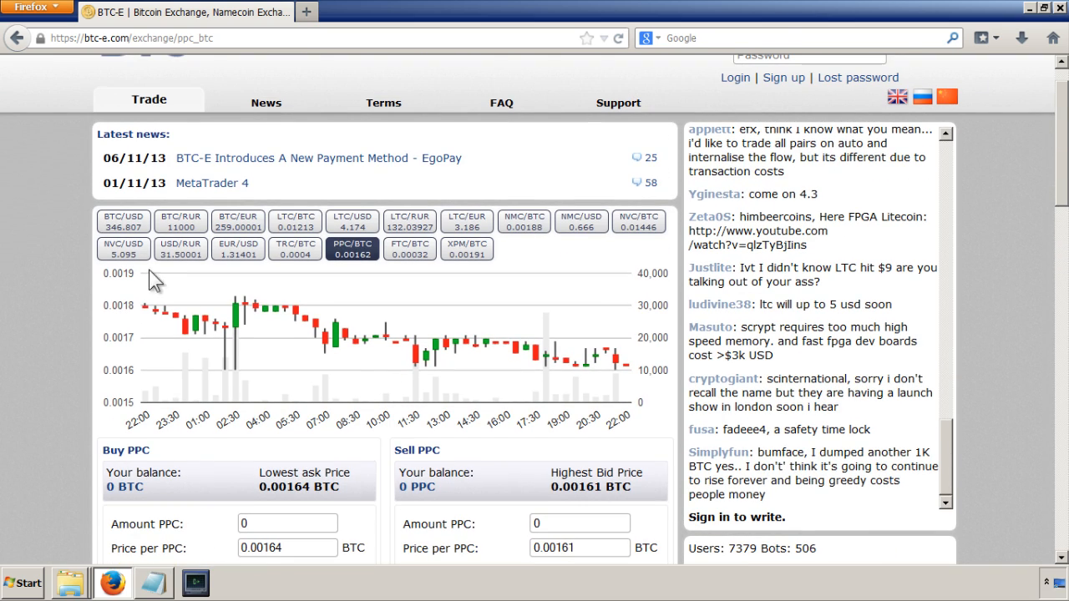
scroll("up", 3)
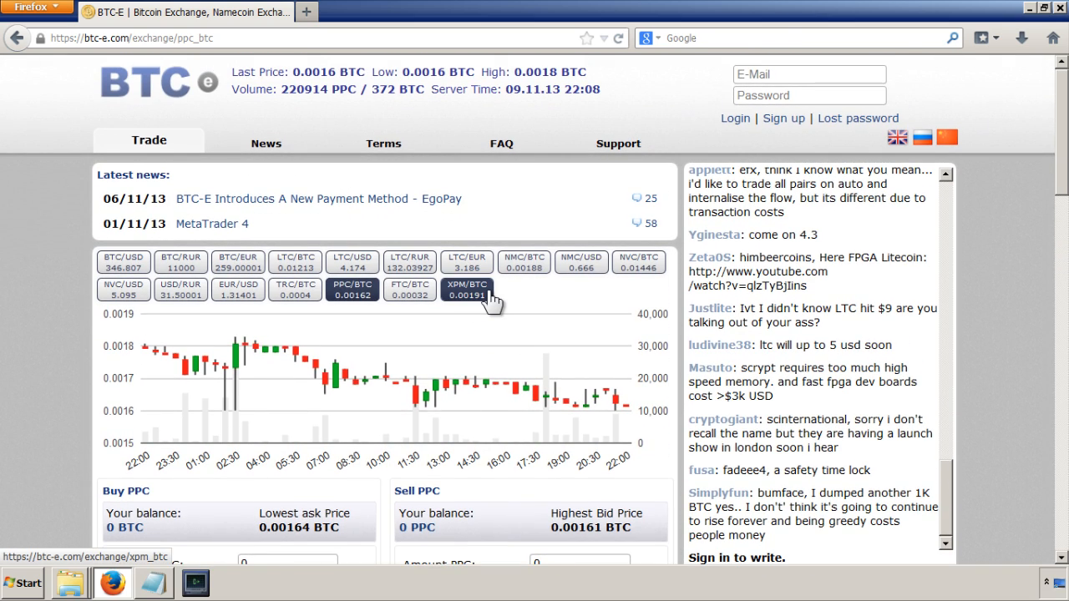
scroll("down", 3)
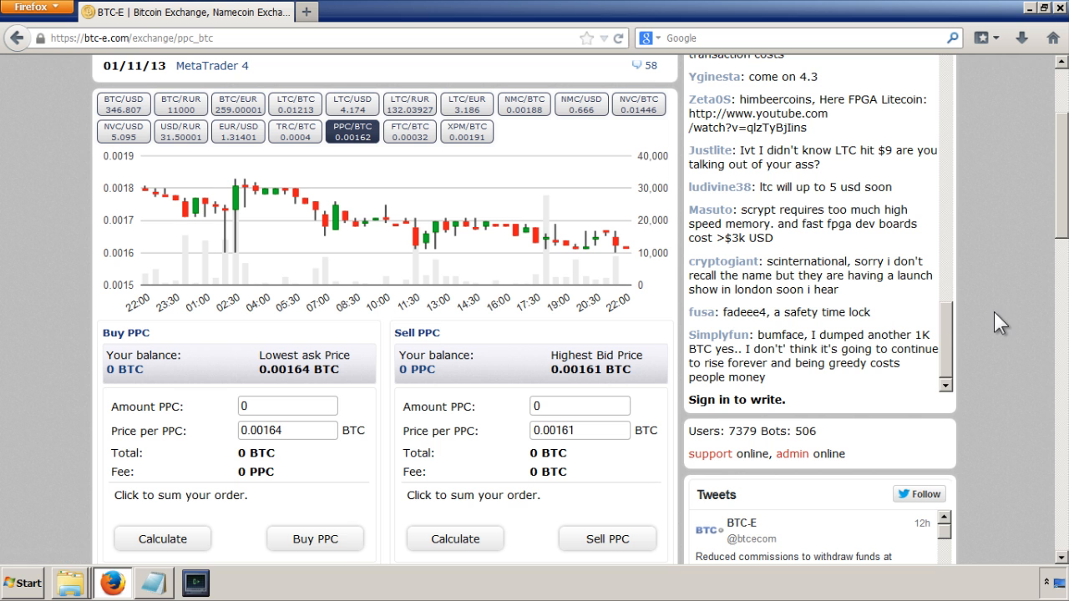
scroll("down", 3)
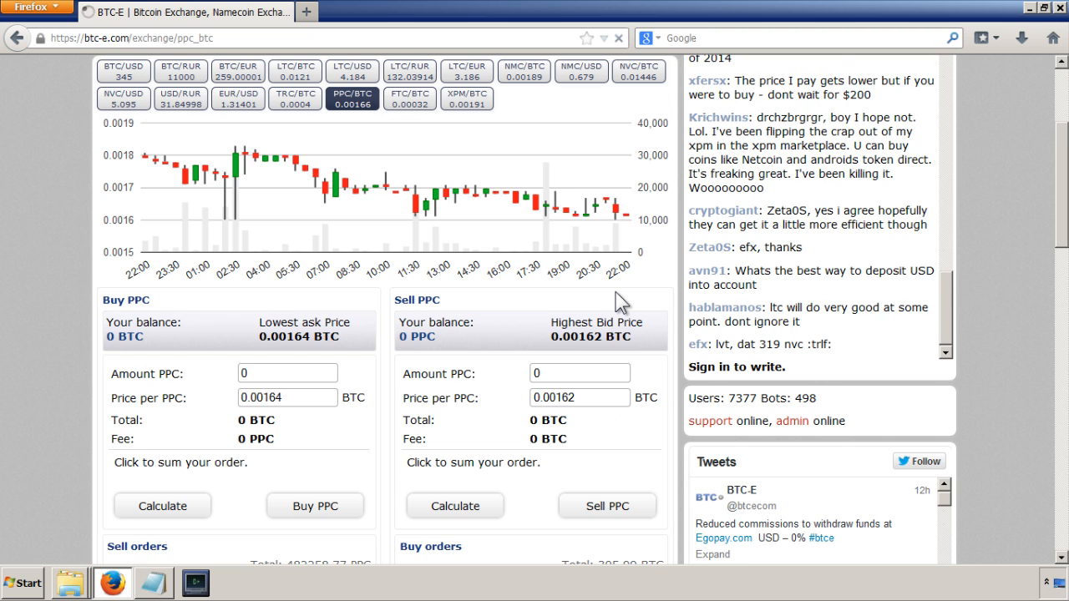
scroll("up", 3)
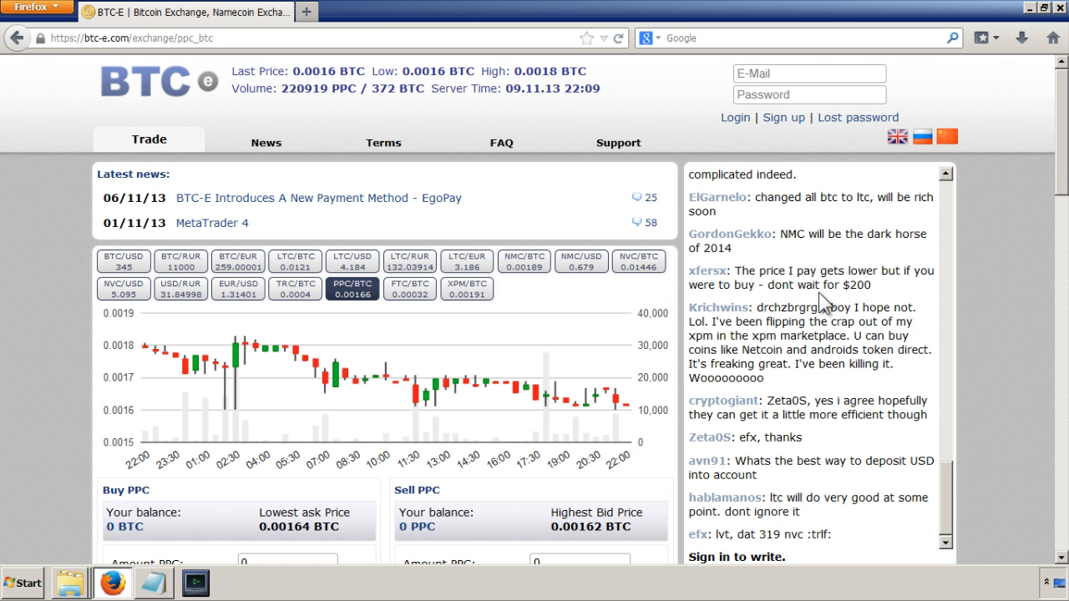
scroll("down", 3)
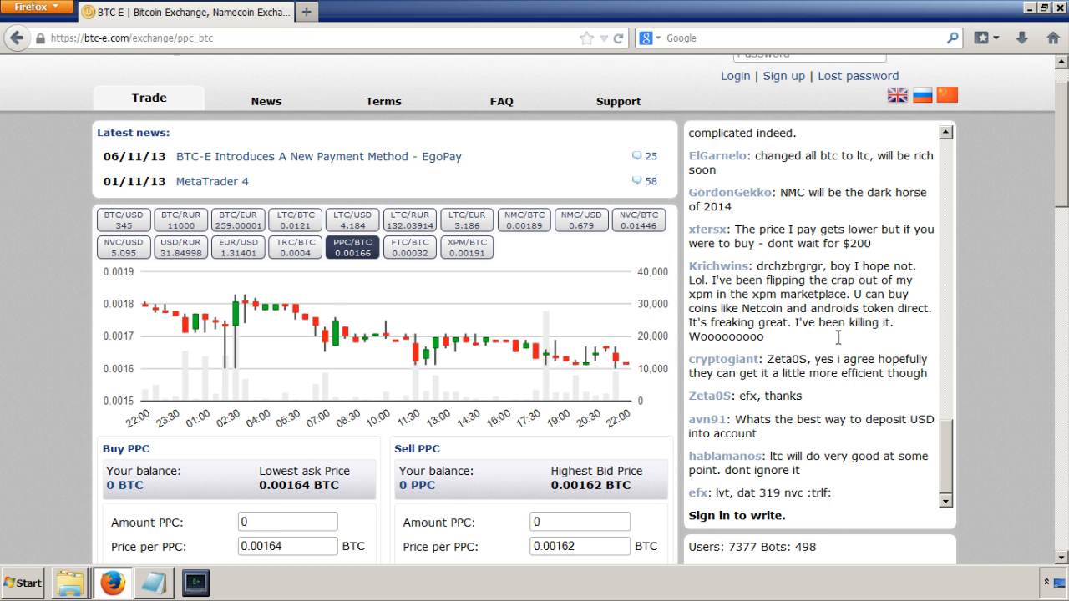
scroll("down", 3)
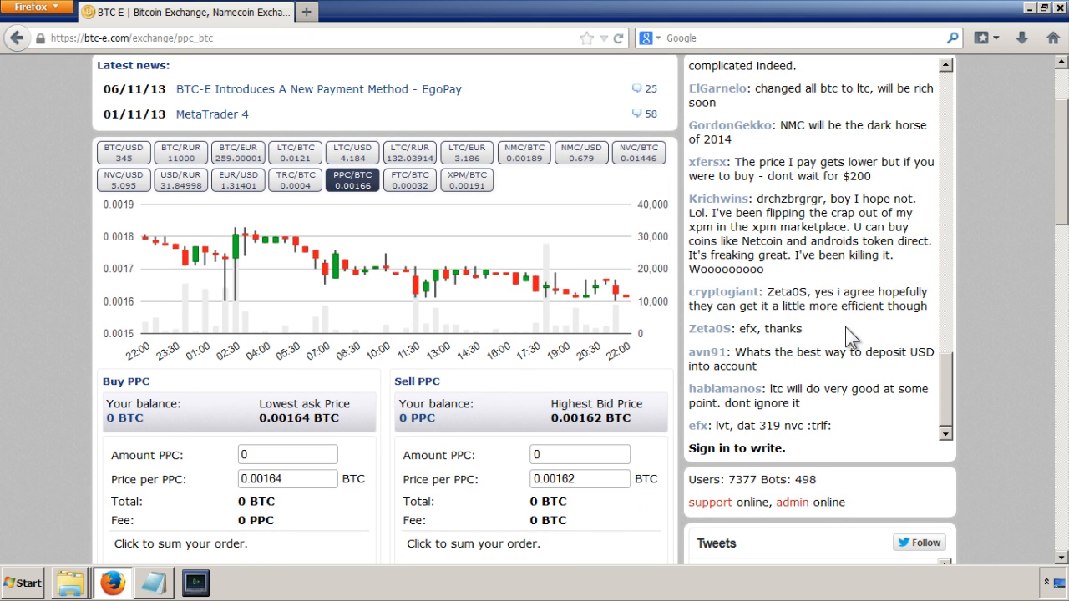
scroll("up", 3)
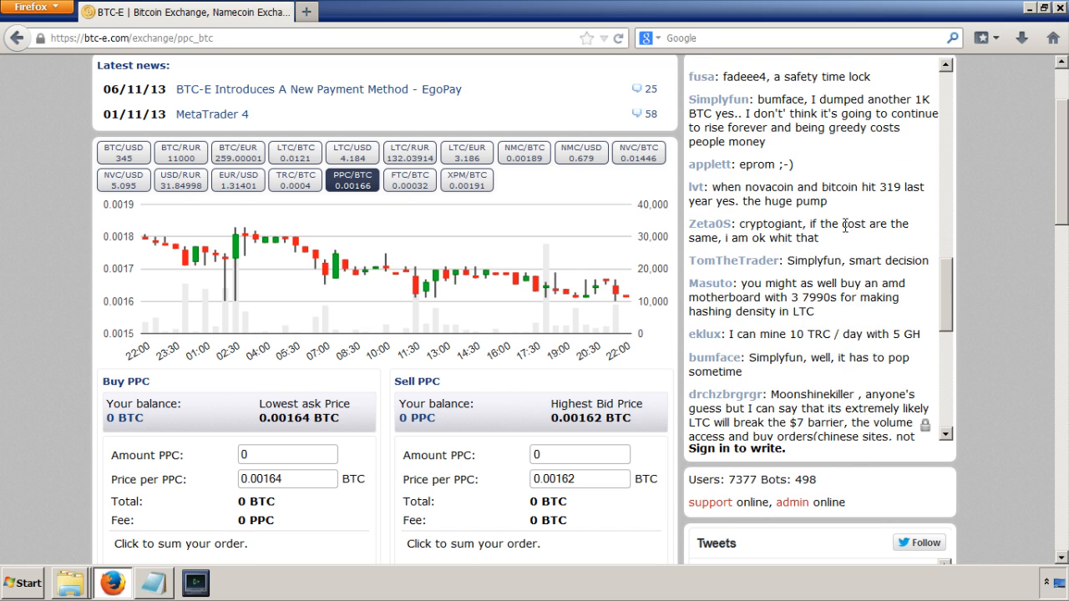
scroll("down", 3)
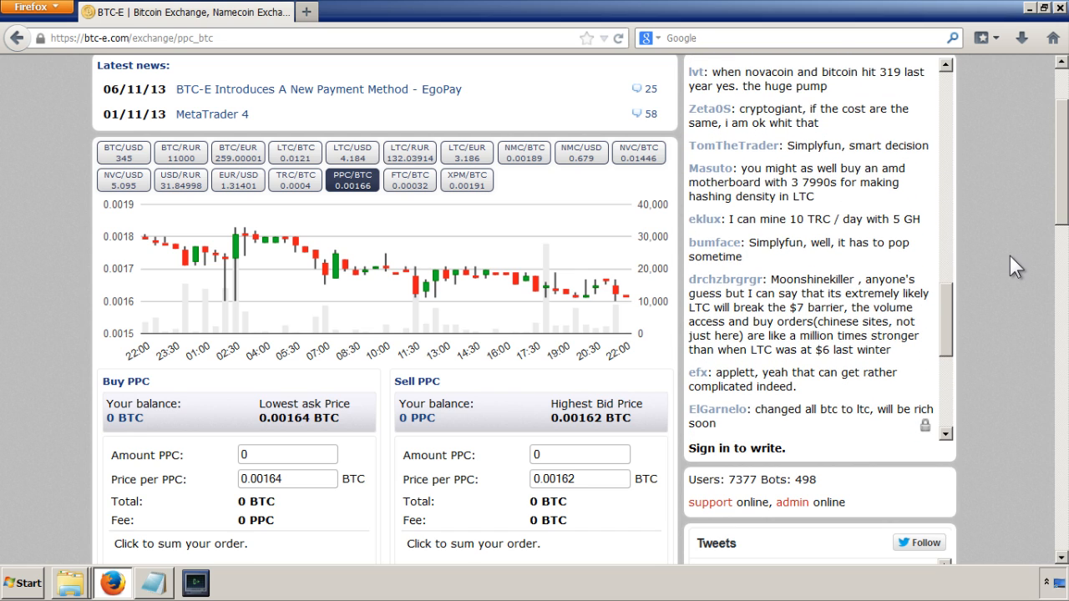
scroll("up", 3)
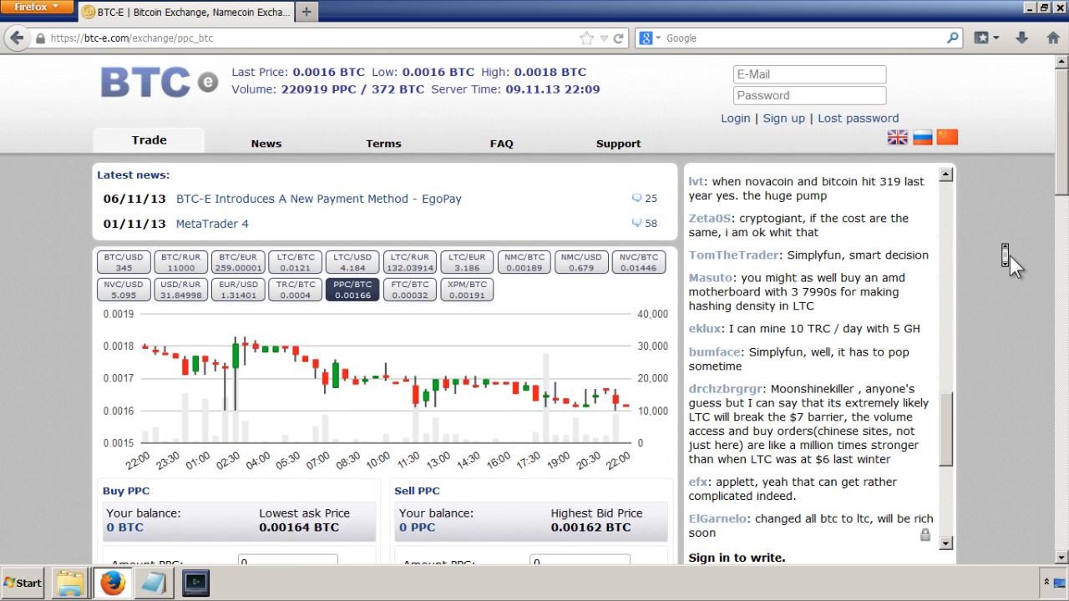
mouse_move(793, 133)
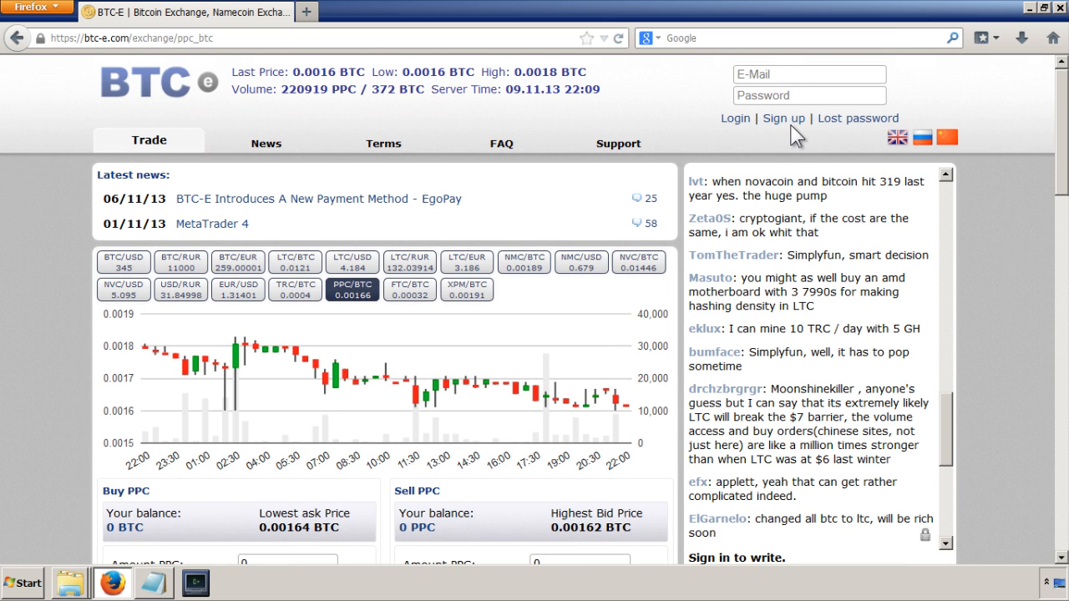
mouse_move(786, 133)
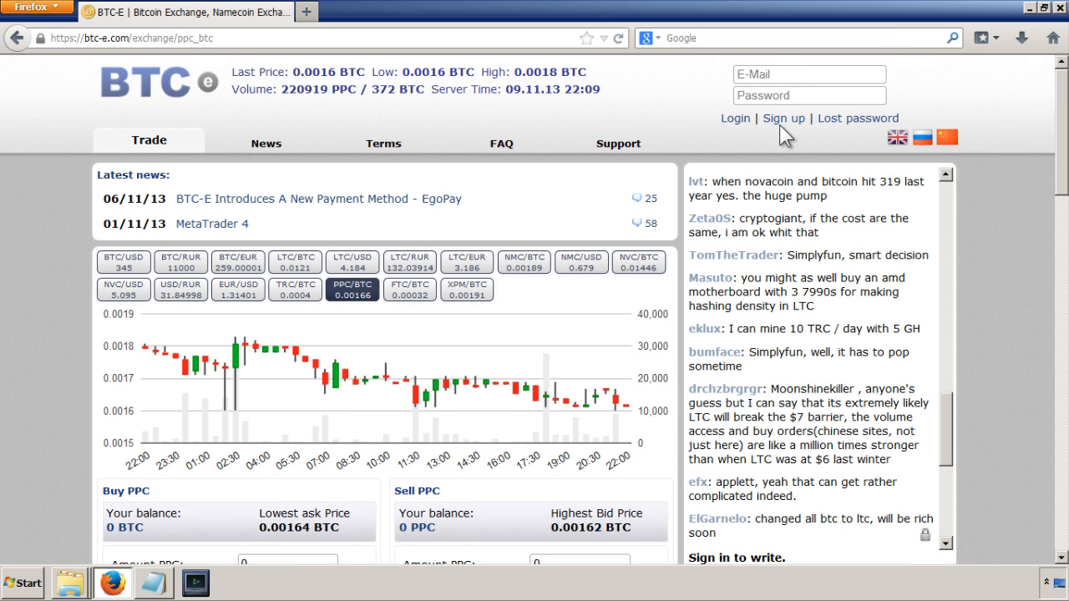